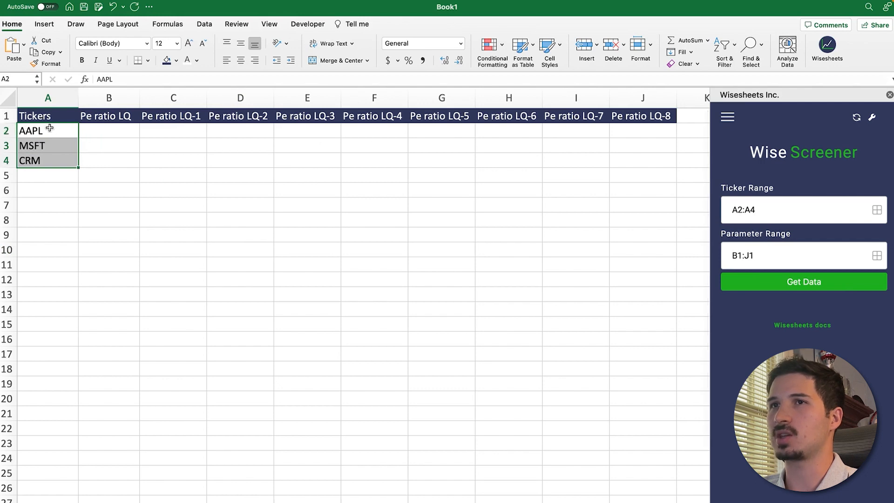
pyautogui.moveTo(877, 210)
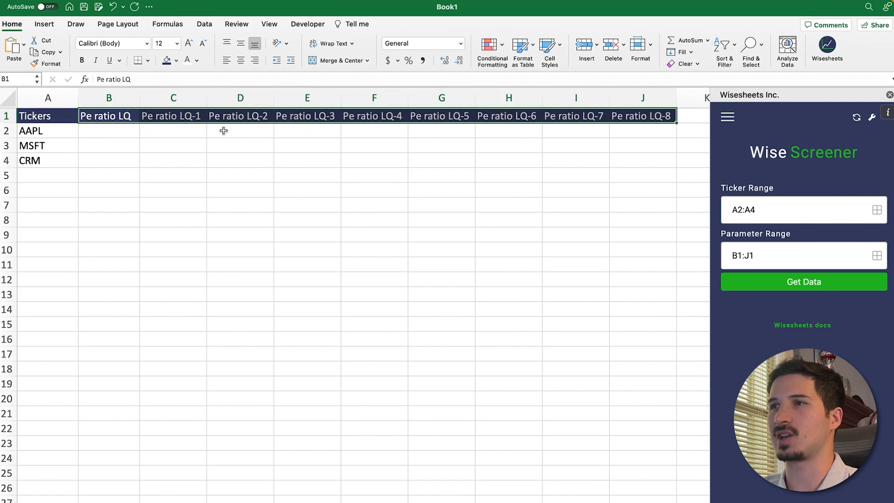
# Run Get Data to fill nine quarters of P/E ratios for AAPL, MSFT and CRM.
pyautogui.click(802, 281)
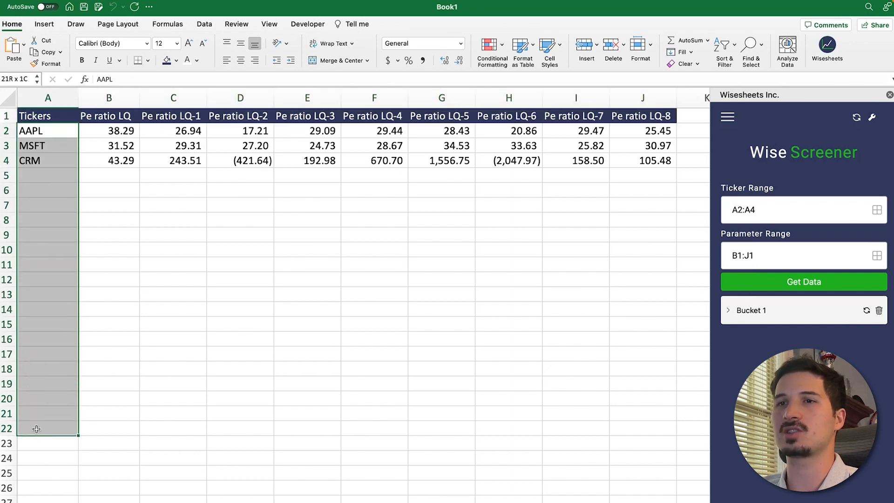
pyautogui.moveTo(110, 130); pyautogui.dragTo(241, 220)
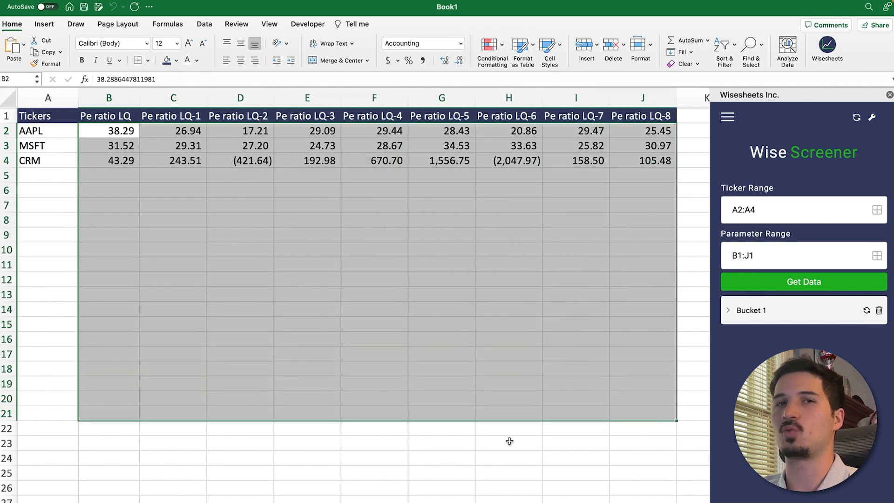
pyautogui.moveTo(370, 455)
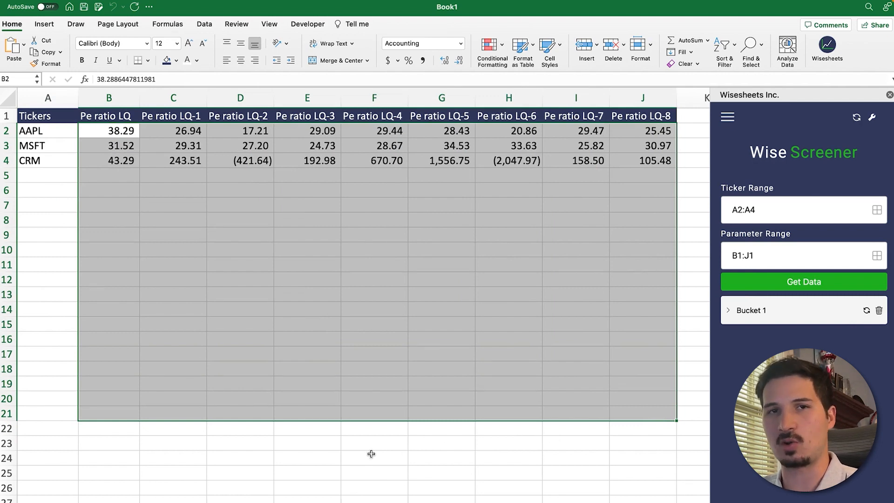
pyautogui.moveTo(378, 343)
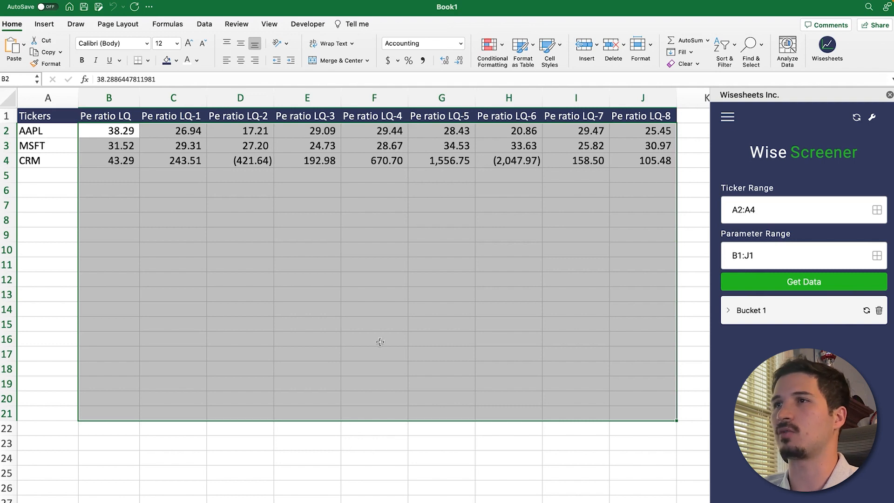
pyautogui.click(173, 234)
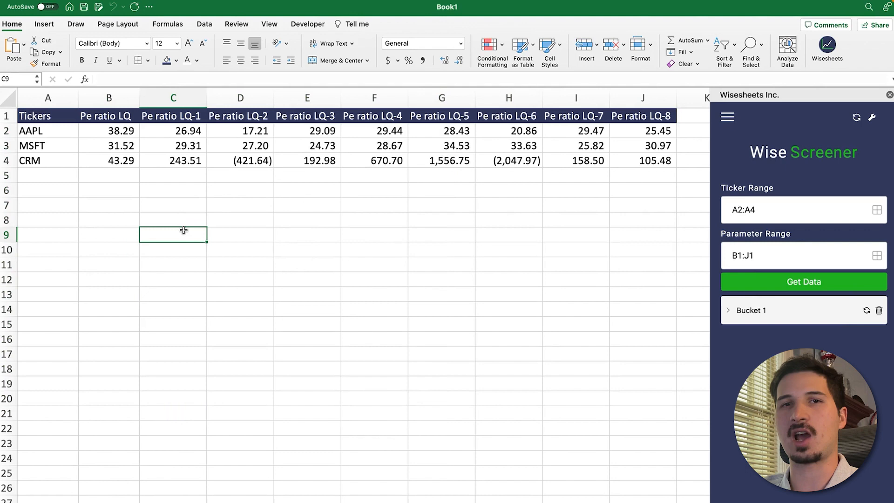
pyautogui.moveTo(109, 130); pyautogui.dragTo(575, 146)
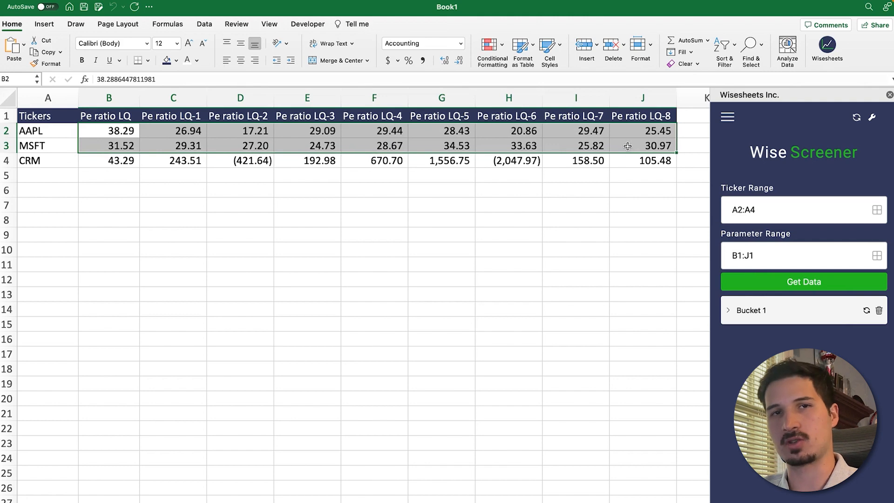
pyautogui.moveTo(282, 315)
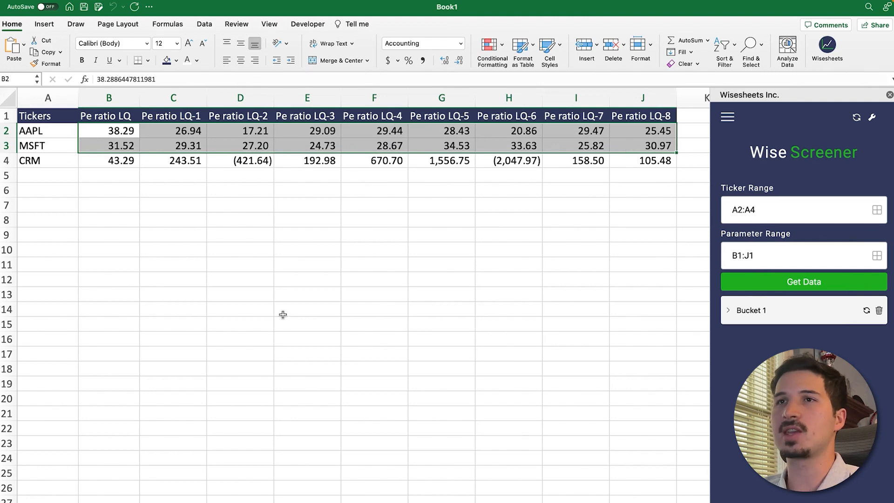
pyautogui.moveTo(257, 301)
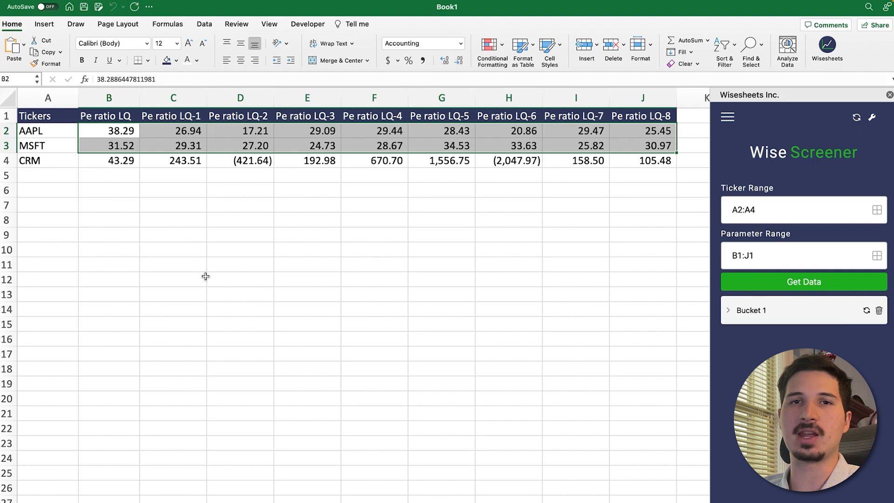
# Replace the CRM ticker in A4 with the Canadian ticker T.TO.
pyautogui.click(36, 131)
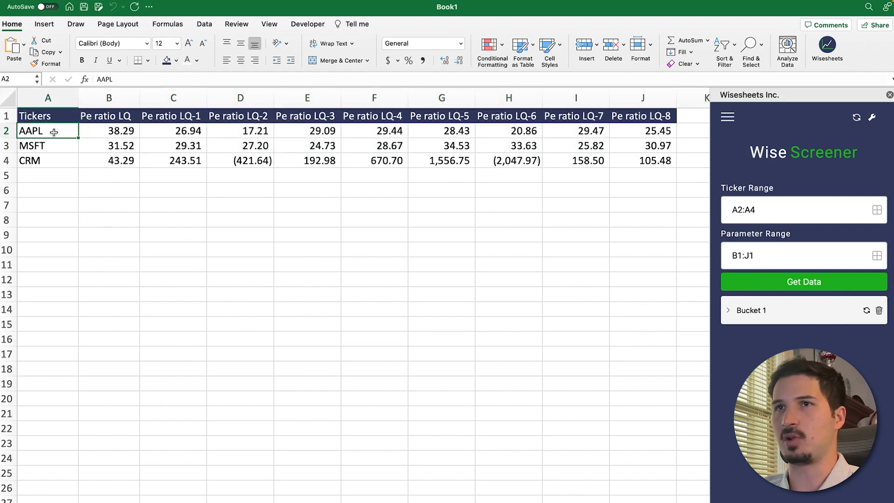
pyautogui.click(31, 160)
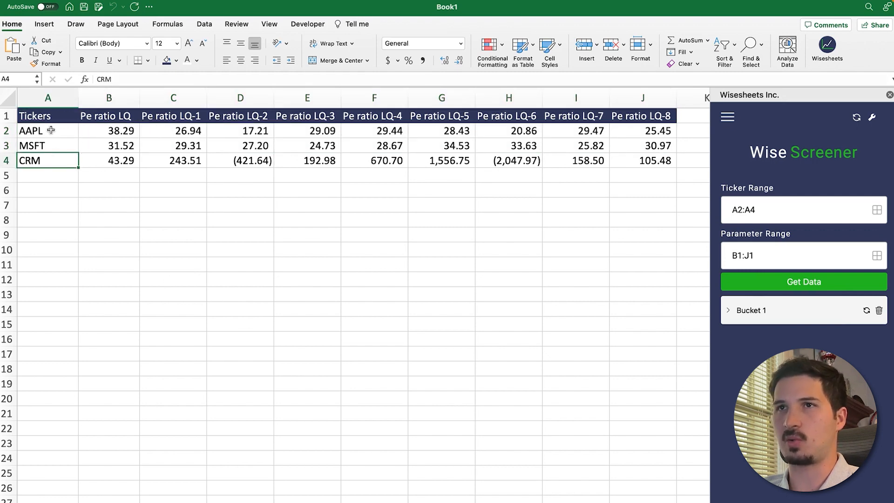
pyautogui.moveTo(56, 175)
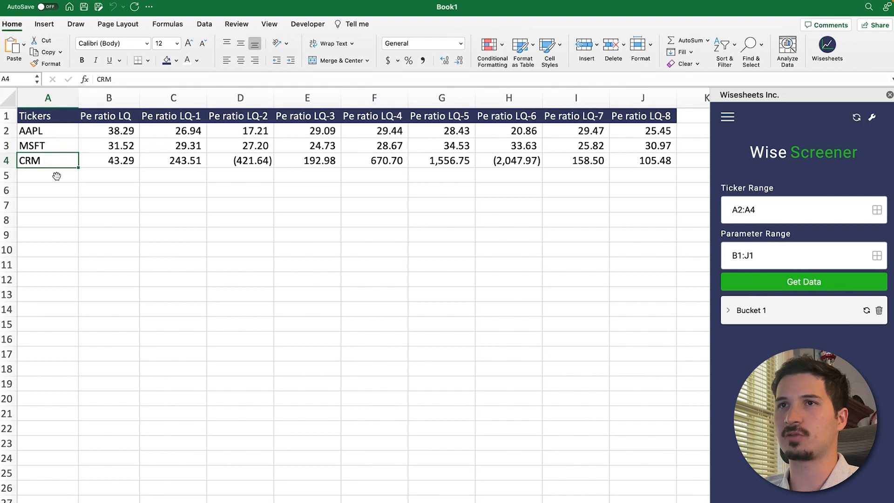
pyautogui.write('T')
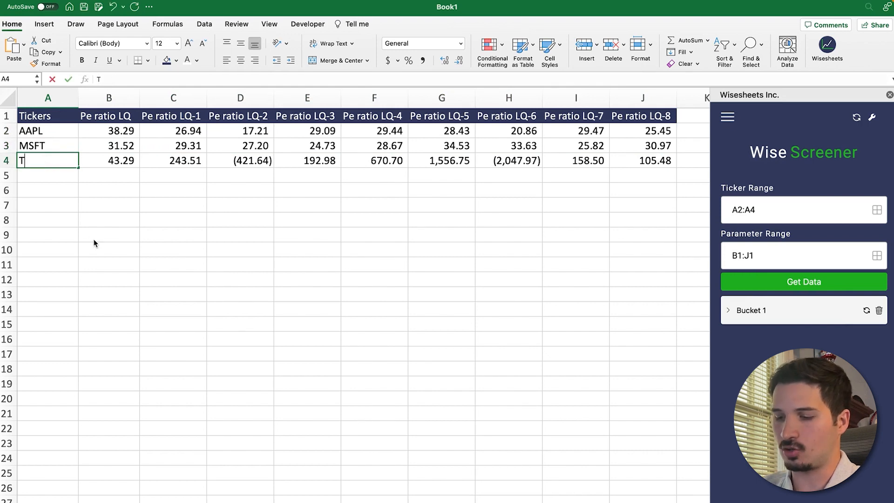
pyautogui.press('Enter')
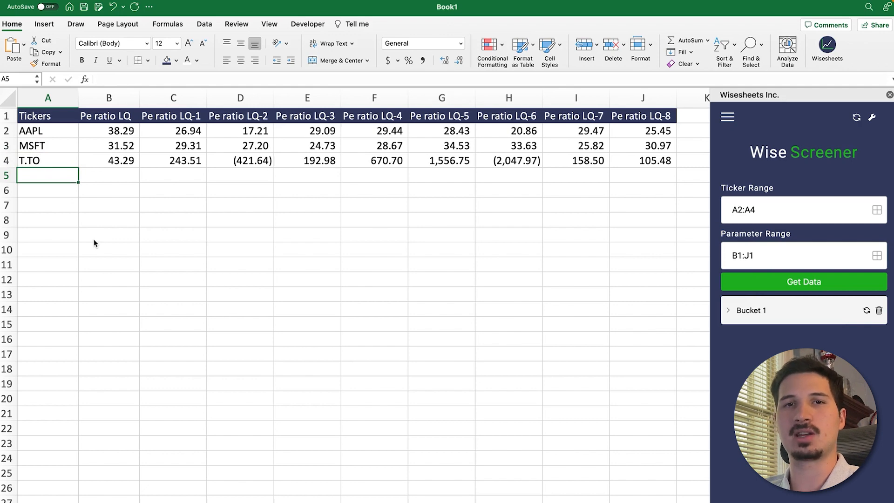
# Re-fetch the P/E ratios so T.TO's row shows its own values, starting at 46.63.
pyautogui.click(108, 279)
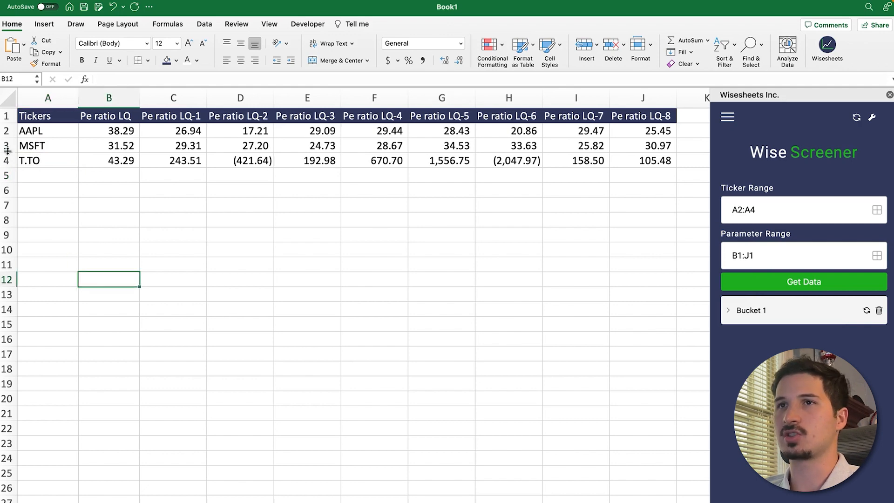
pyautogui.click(46, 160)
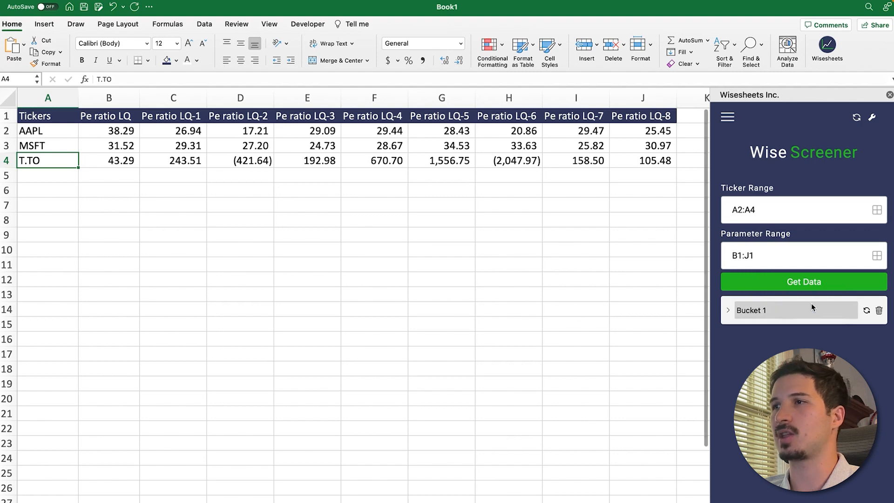
pyautogui.click(804, 281)
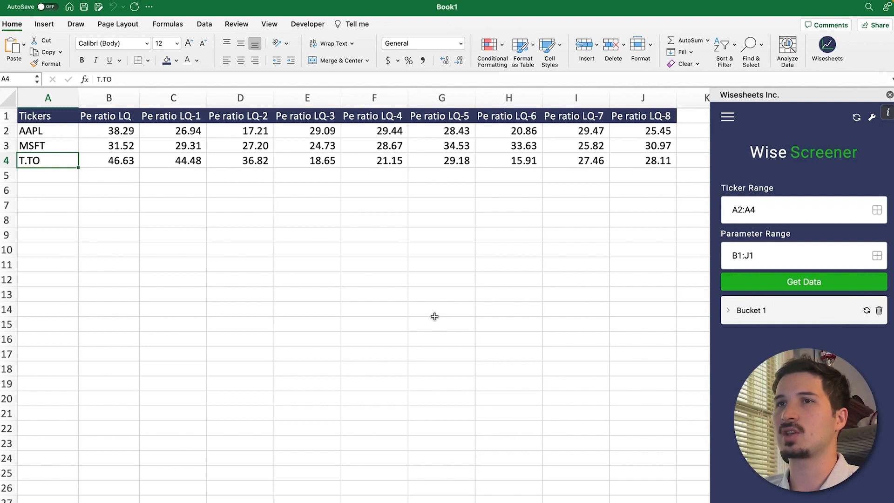
pyautogui.click(108, 160)
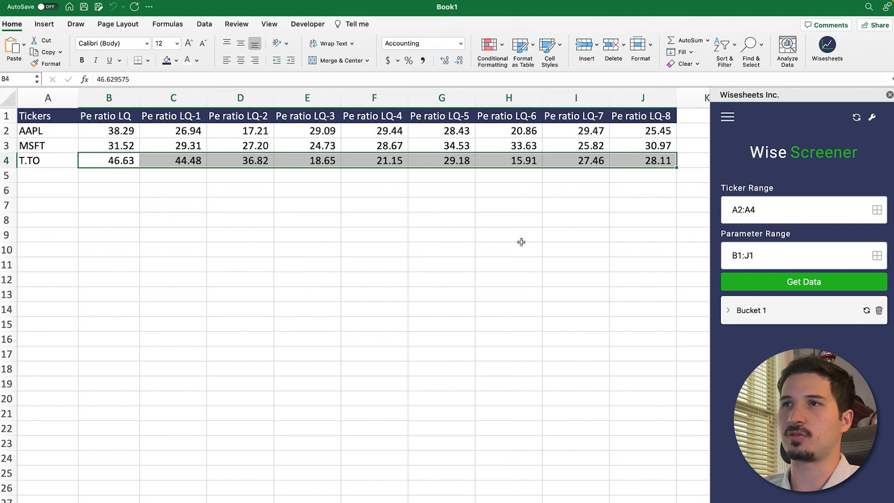
pyautogui.moveTo(517, 246)
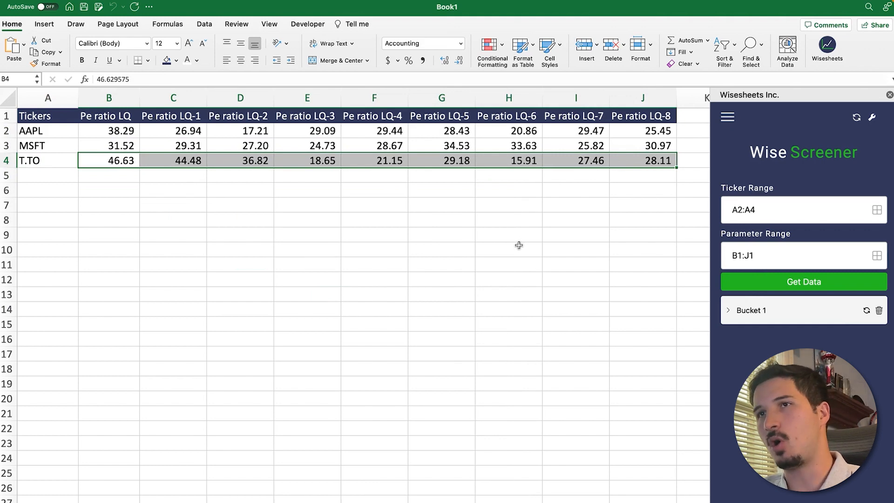
pyautogui.moveTo(516, 247)
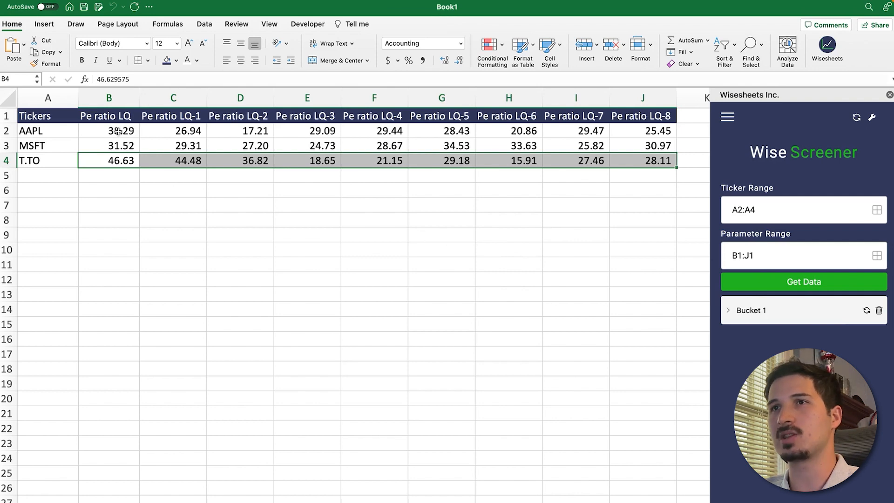
pyautogui.click(106, 116)
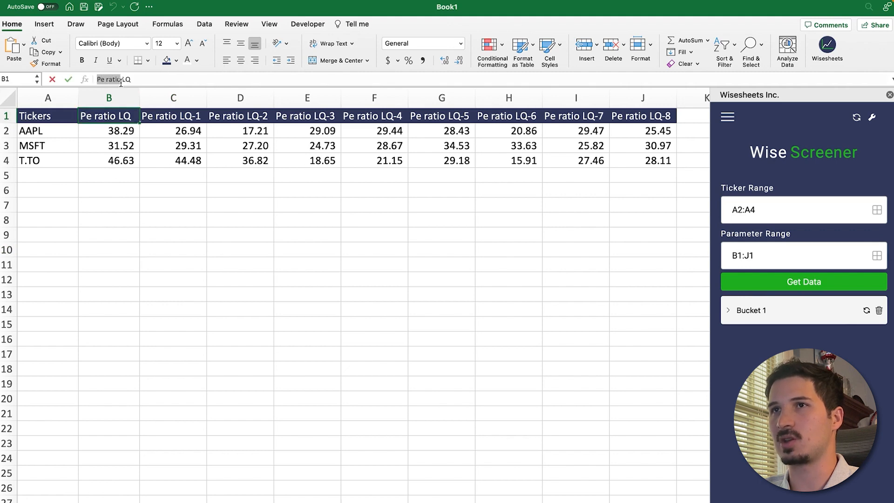
pyautogui.click(174, 235)
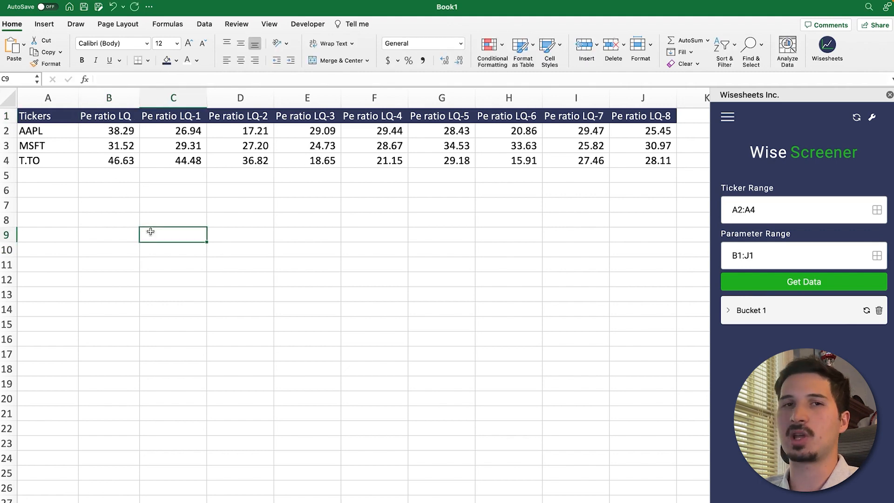
pyautogui.click(173, 116)
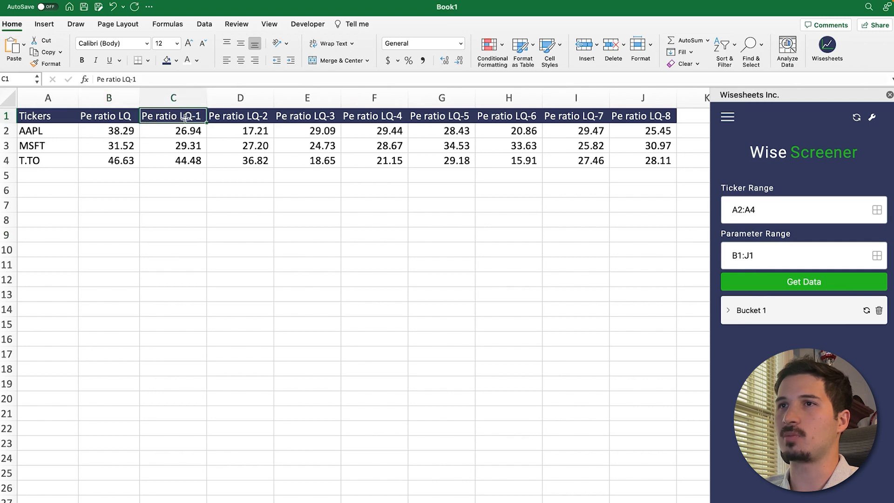
pyautogui.click(239, 115)
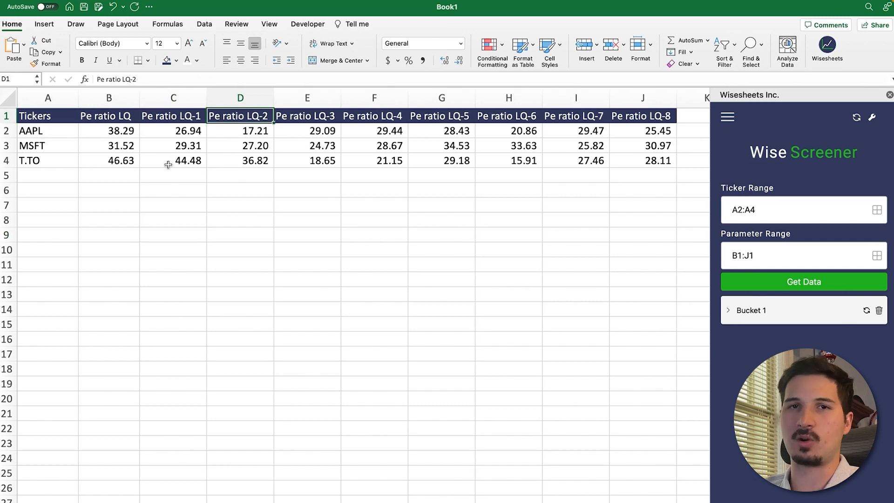
pyautogui.click(172, 116)
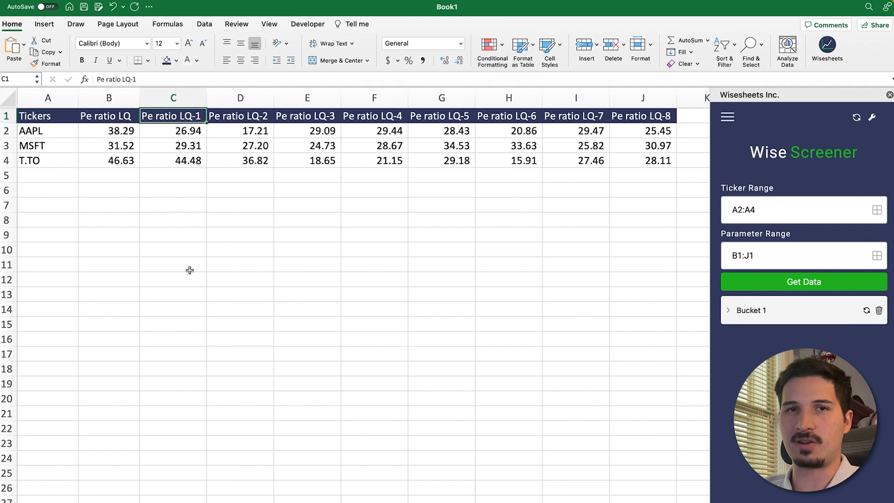
pyautogui.click(239, 115)
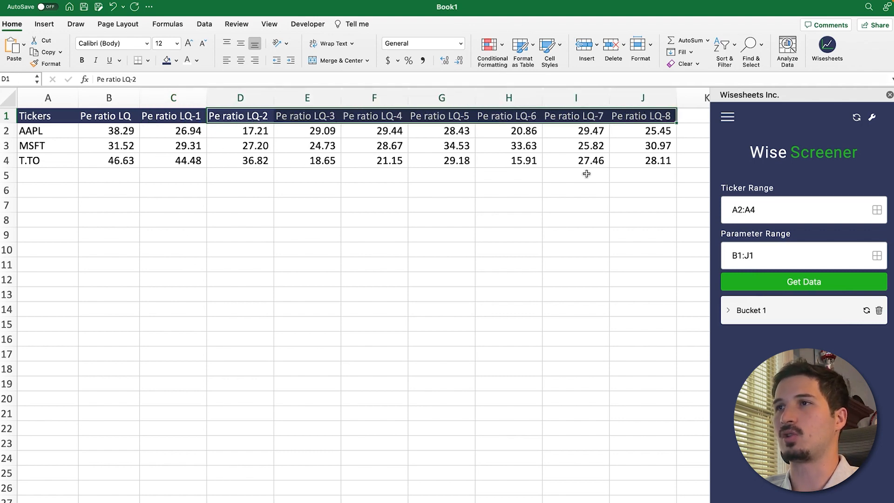
pyautogui.click(374, 309)
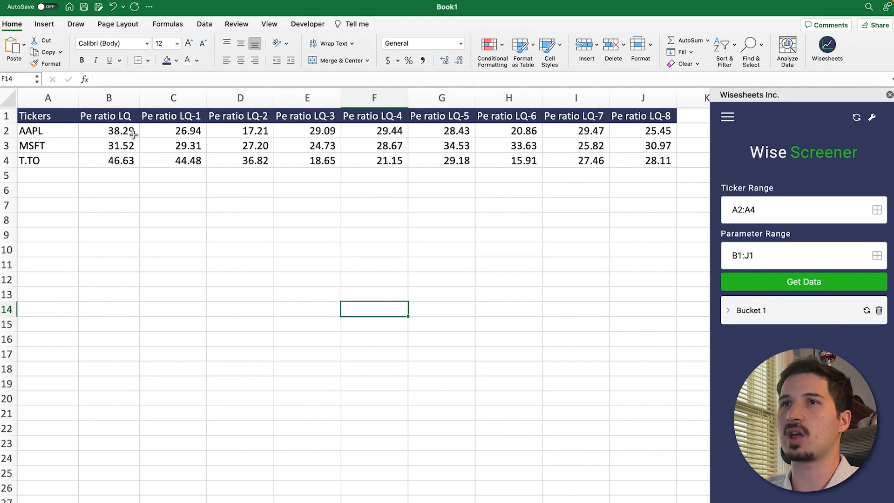
pyautogui.click(173, 116)
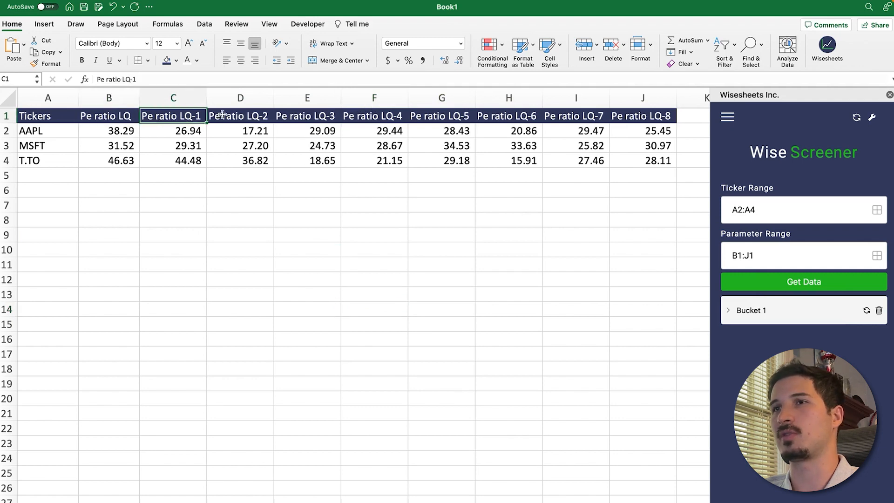
pyautogui.click(239, 116)
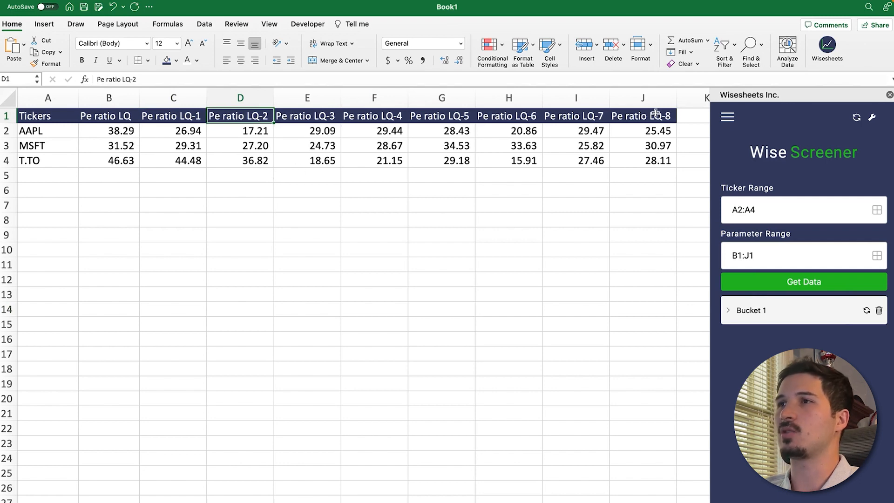
pyautogui.click(643, 116)
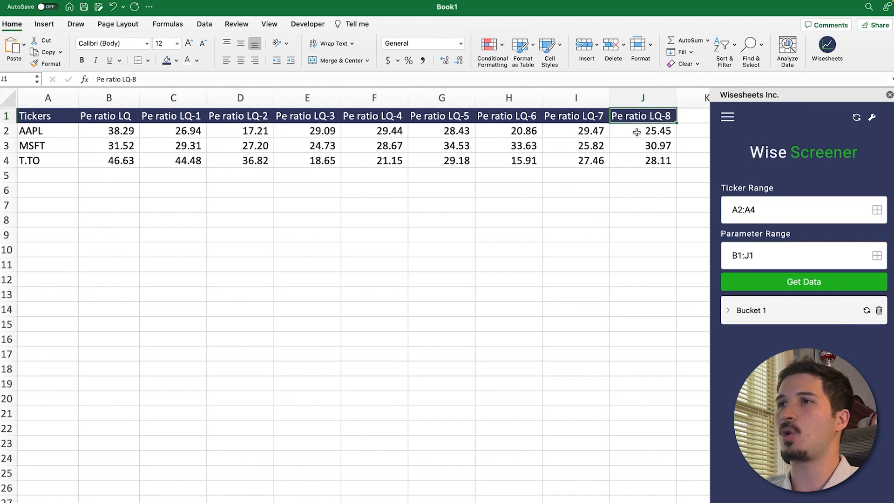
pyautogui.moveTo(122, 117)
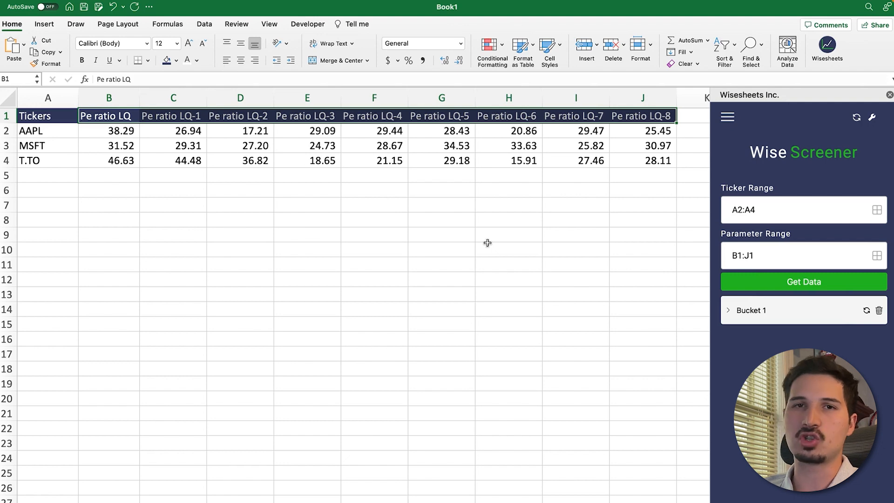
pyautogui.moveTo(488, 255)
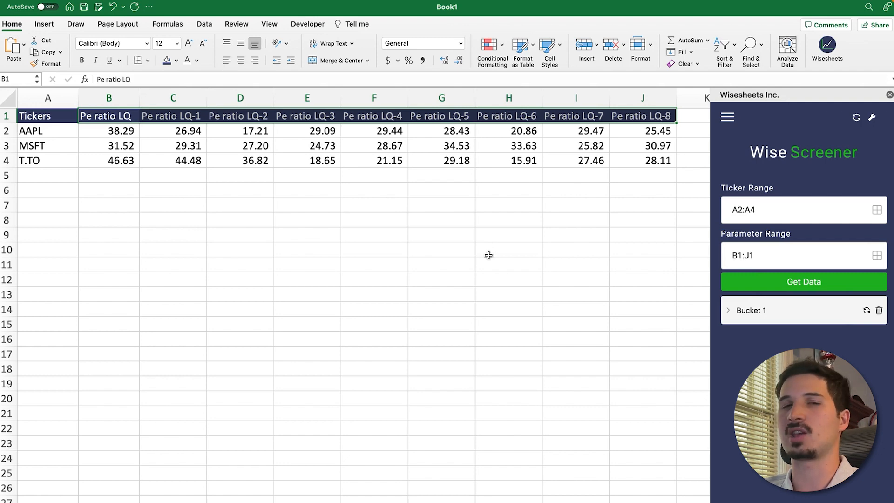
pyautogui.click(441, 234)
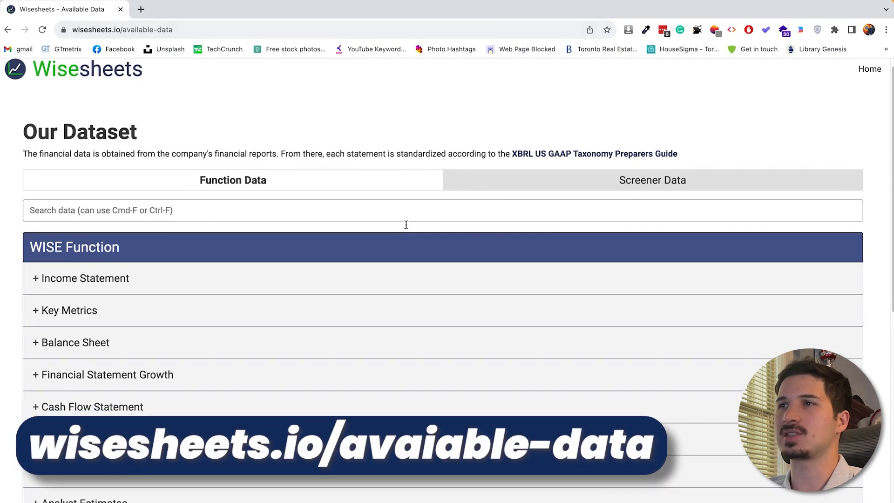
# Browse the Screener Data field list, expanding Income Statement and scrolling down to Key Metrics.
pyautogui.click(651, 181)
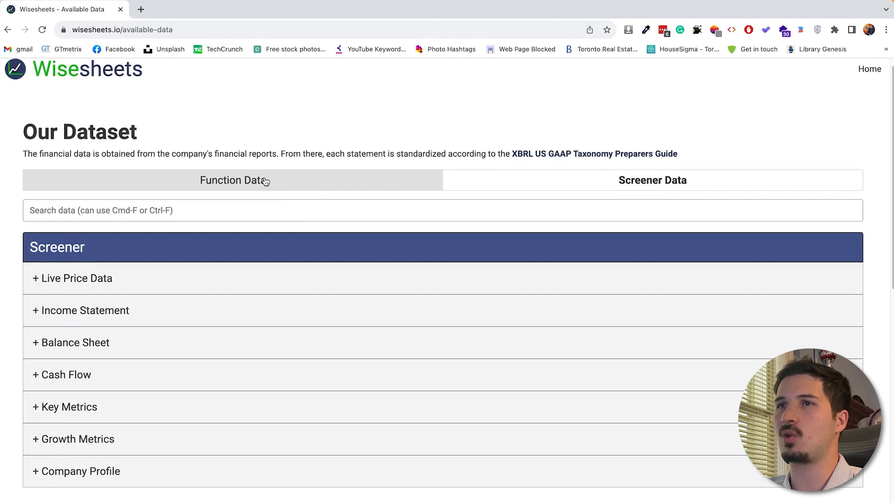
pyautogui.moveTo(502, 192)
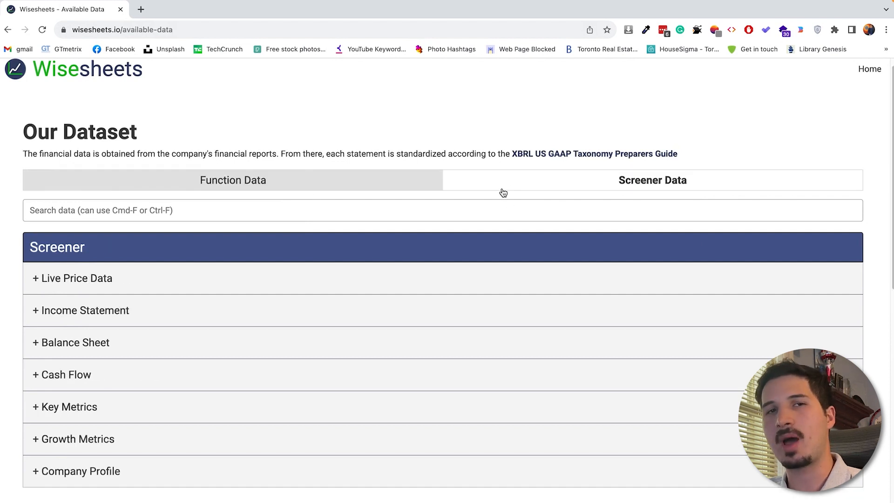
pyautogui.click(84, 310)
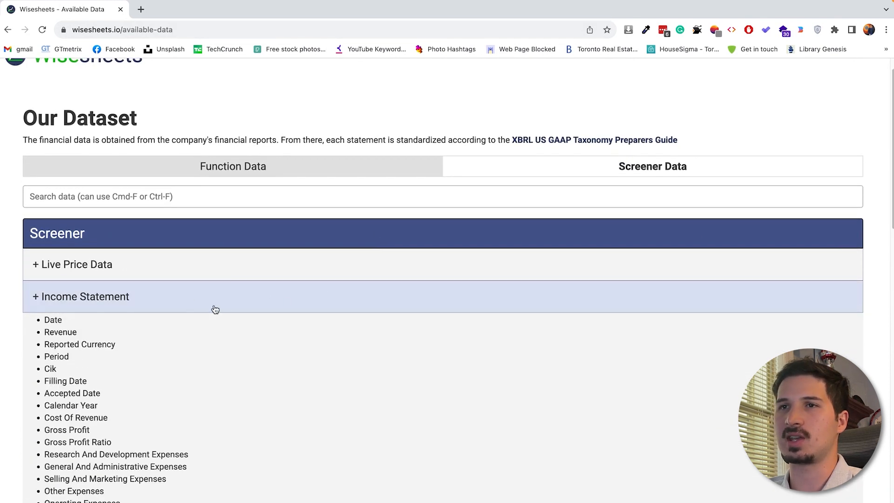
pyautogui.scroll(-3)
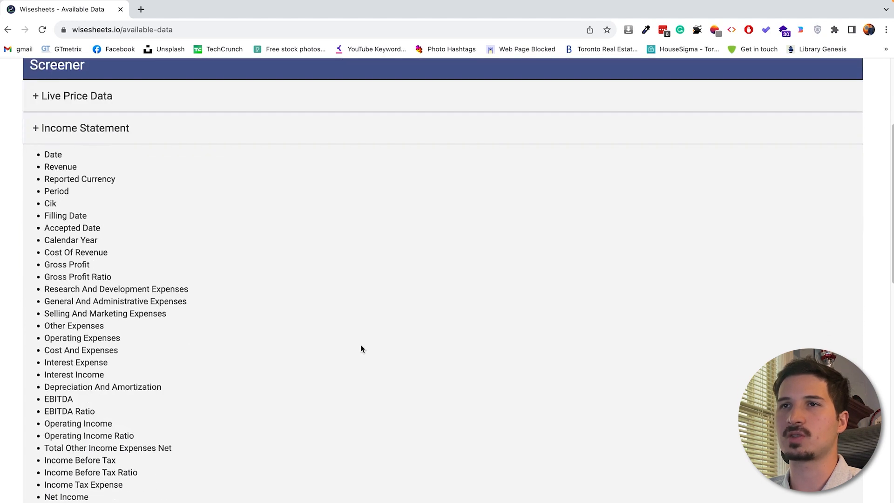
pyautogui.scroll(-3)
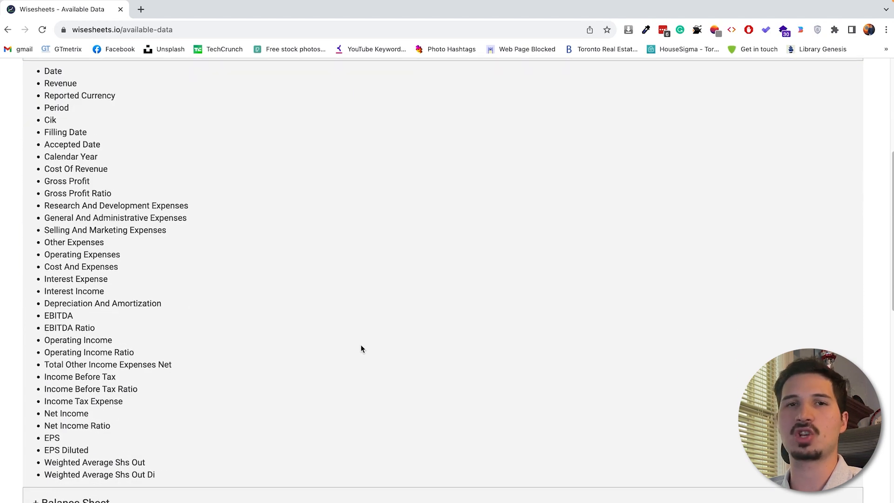
pyautogui.scroll(-3)
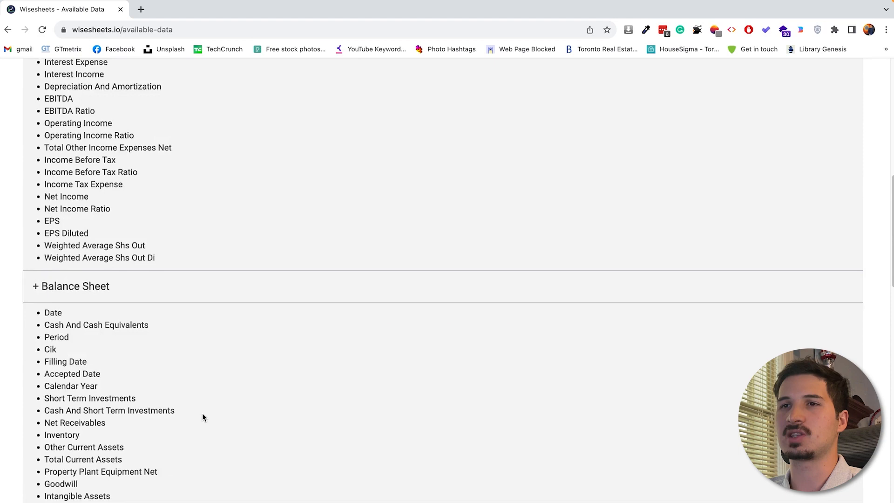
pyautogui.scroll(-3)
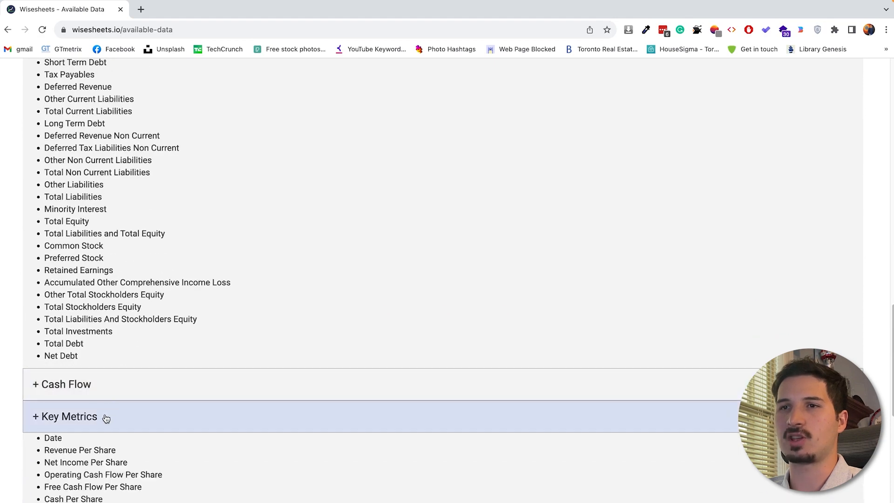
pyautogui.scroll(-3)
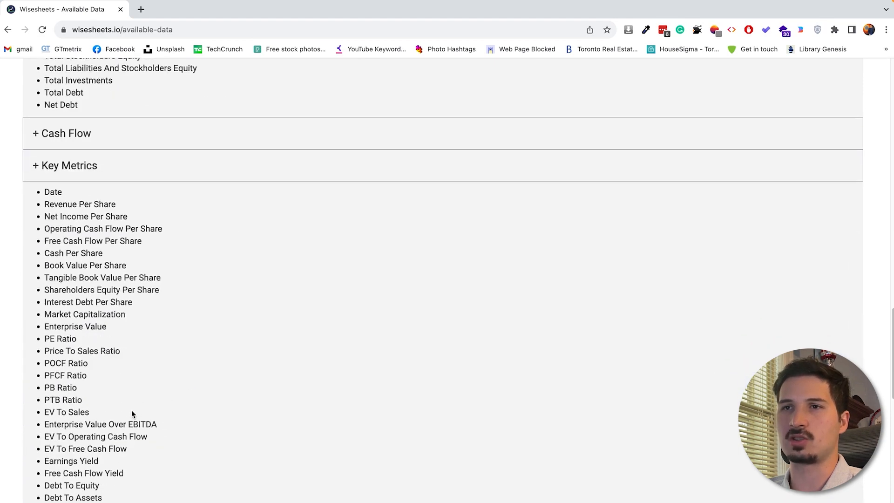
# Highlight the PE Ratio field under Key Metrics, view Growth Metrics, and return to Excel.
pyautogui.doubleClick(60, 339)
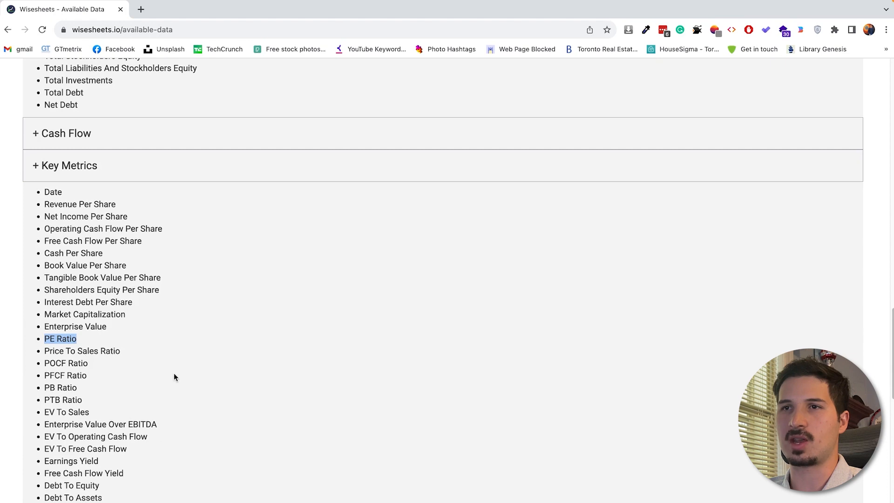
pyautogui.scroll(-3)
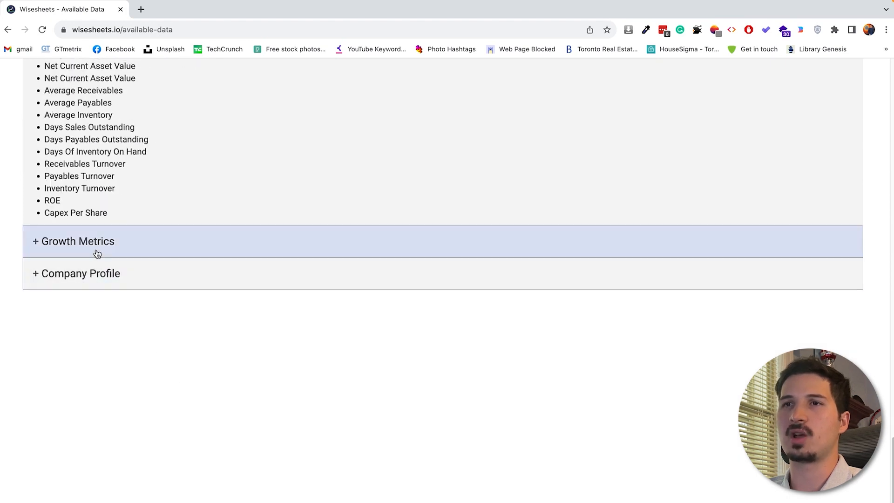
pyautogui.click(82, 273)
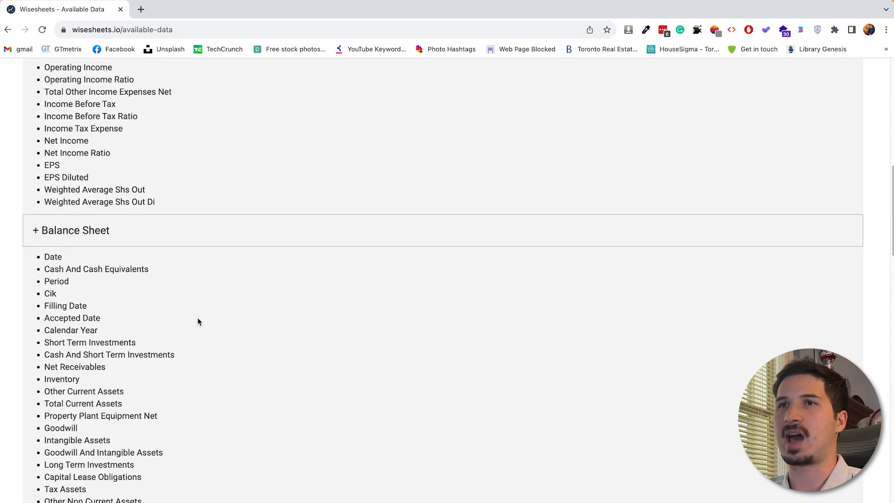
pyautogui.click(651, 120)
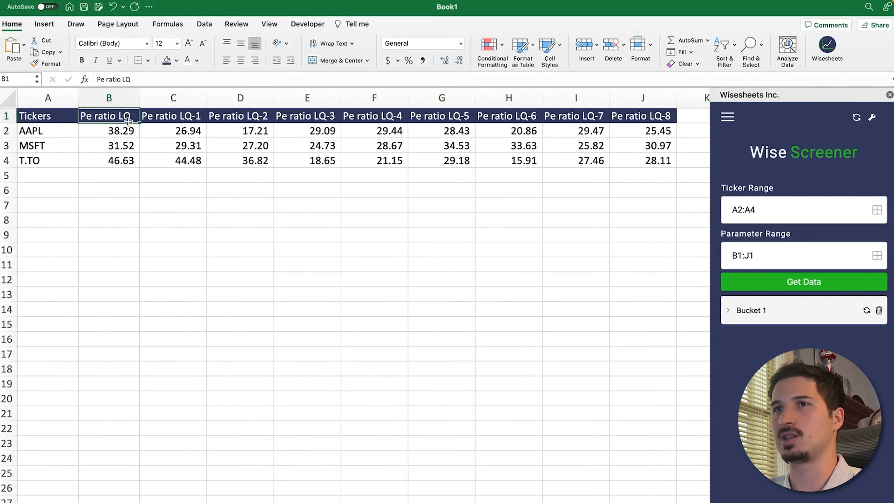
# Change column B's header to Price and select the parameter headers B1:J1 for refresh.
pyautogui.write('Price')
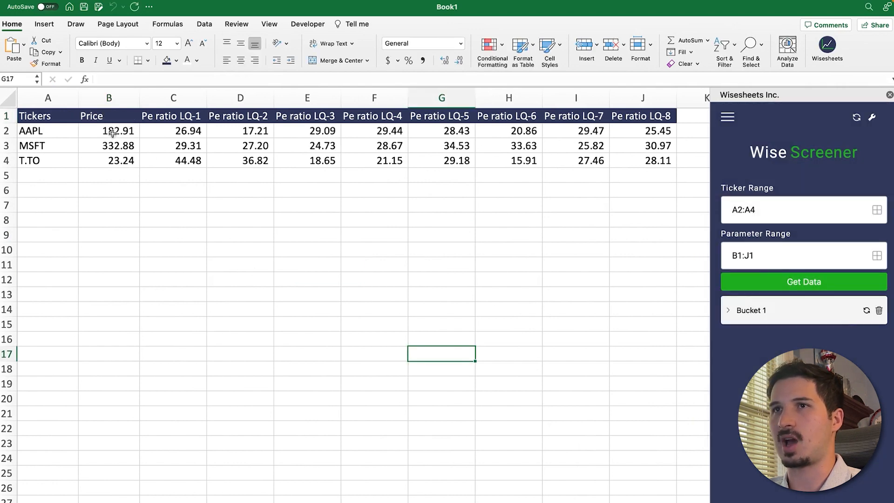
pyautogui.click(174, 293)
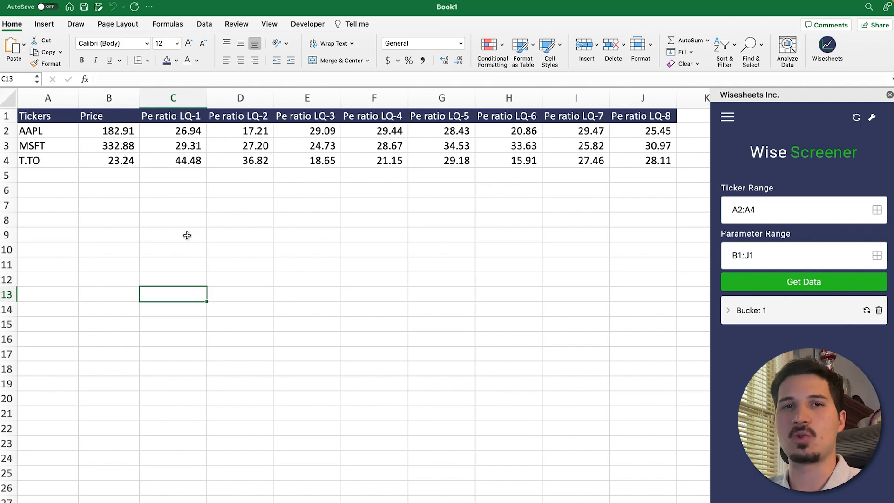
pyautogui.moveTo(91, 116); pyautogui.dragTo(509, 115)
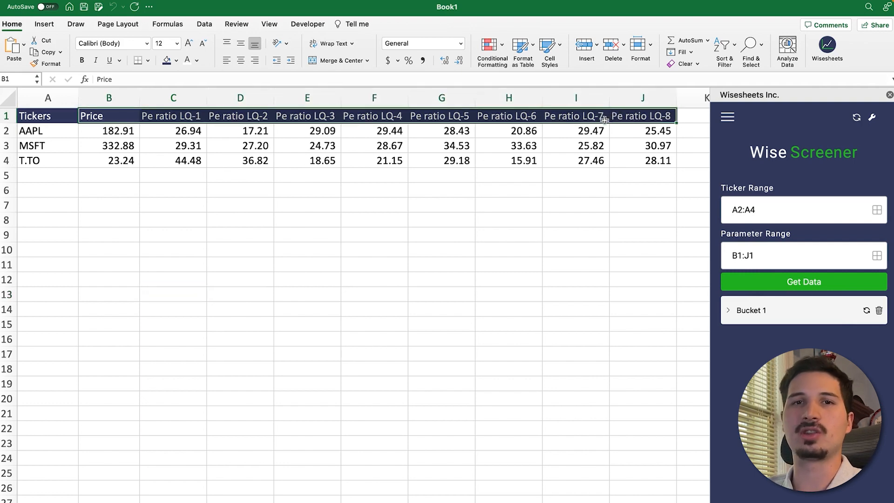
pyautogui.moveTo(602, 123)
pyautogui.write('e ratio LQ')
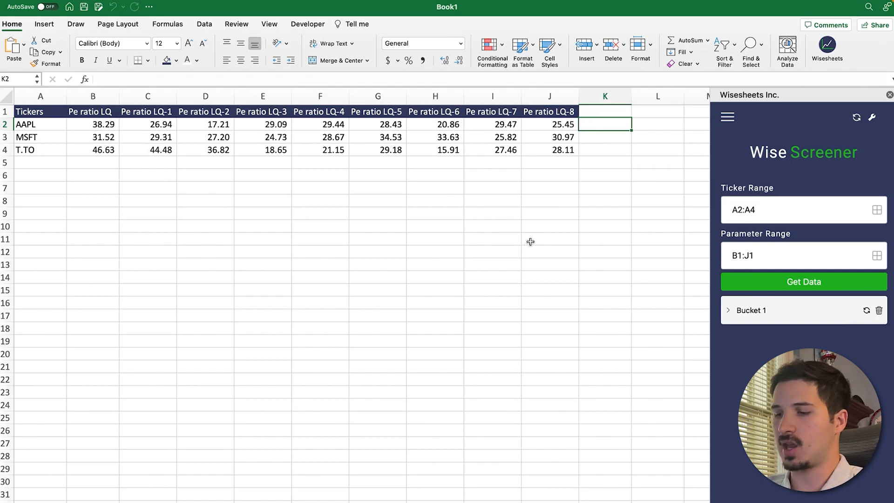
# Enter the percentage-change formula =(B2-J2)/J2 in K2 comparing latest and LQ-8 P/E.
pyautogui.write('=')
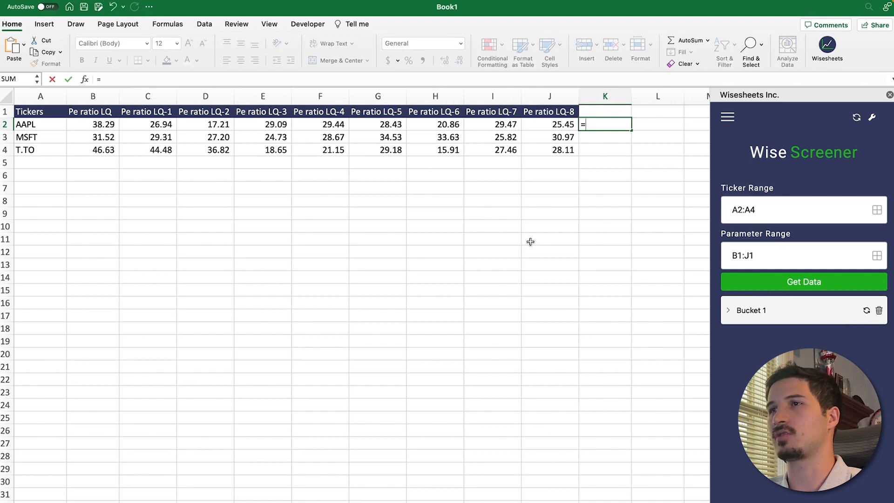
pyautogui.moveTo(339, 192)
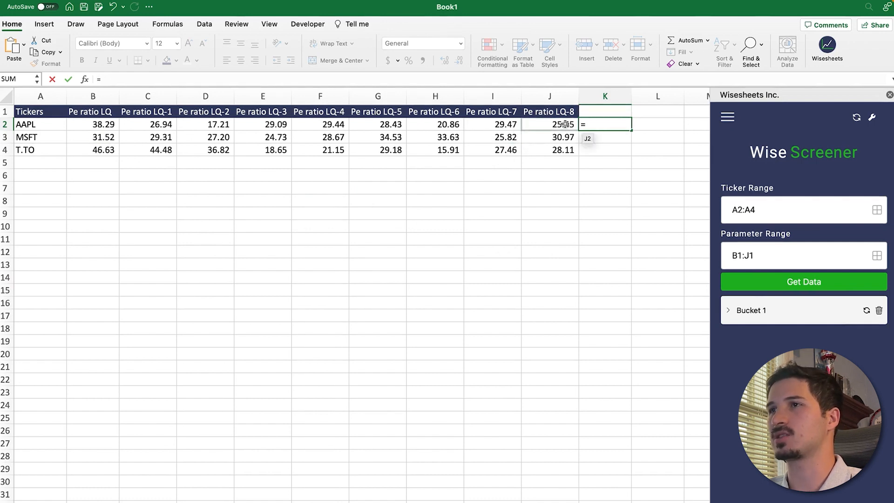
pyautogui.click(106, 127)
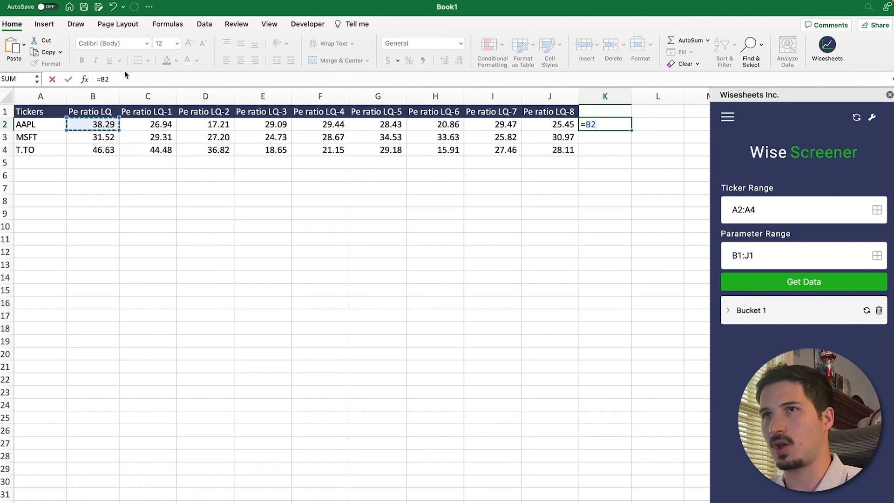
pyautogui.write('-')
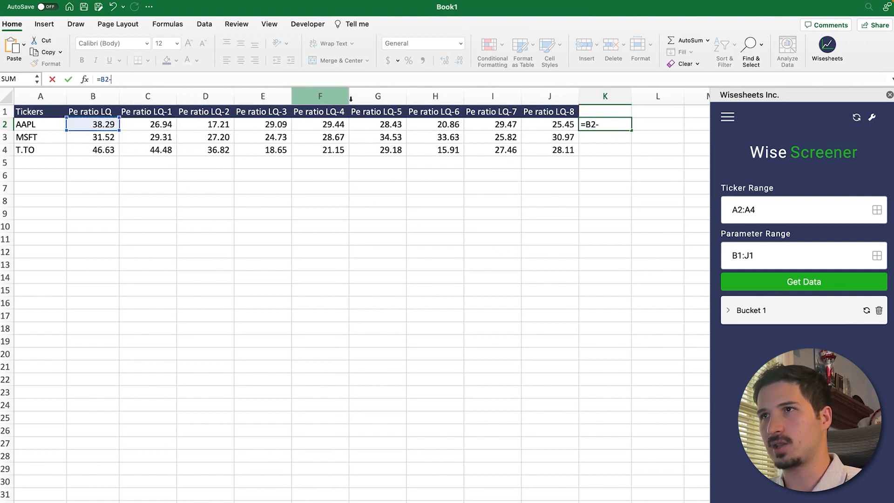
pyautogui.click(550, 124)
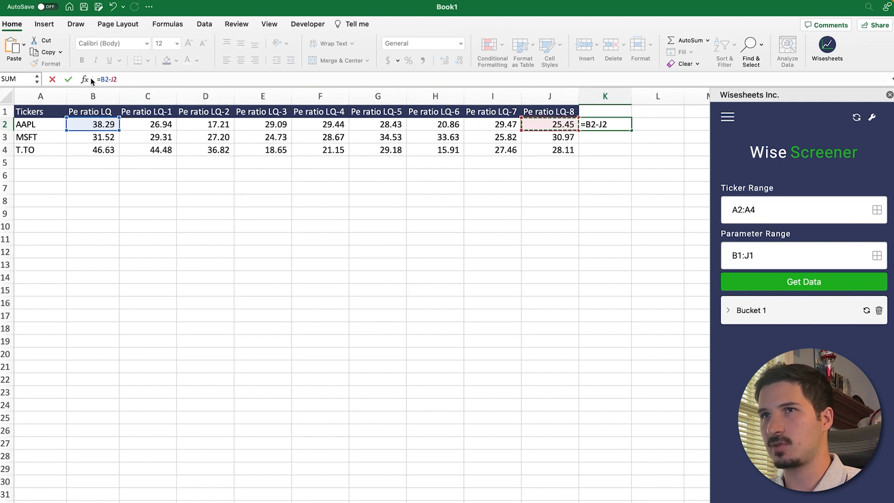
pyautogui.write('(')
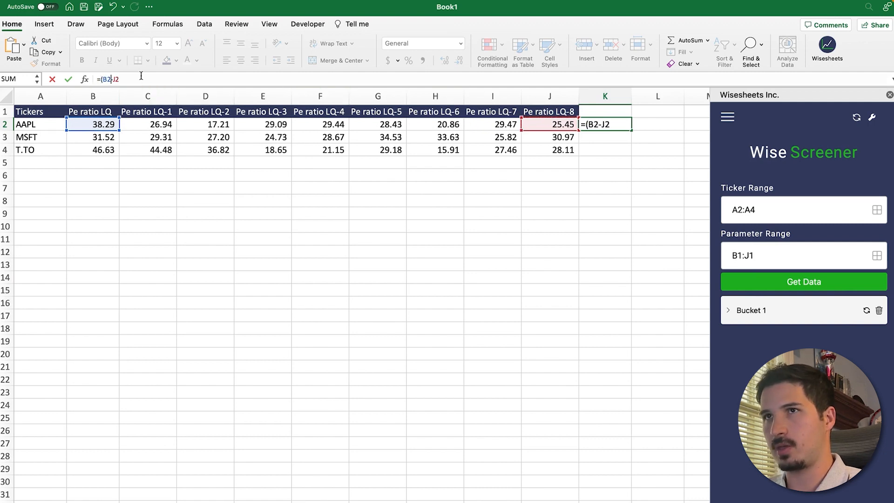
pyautogui.write(')')
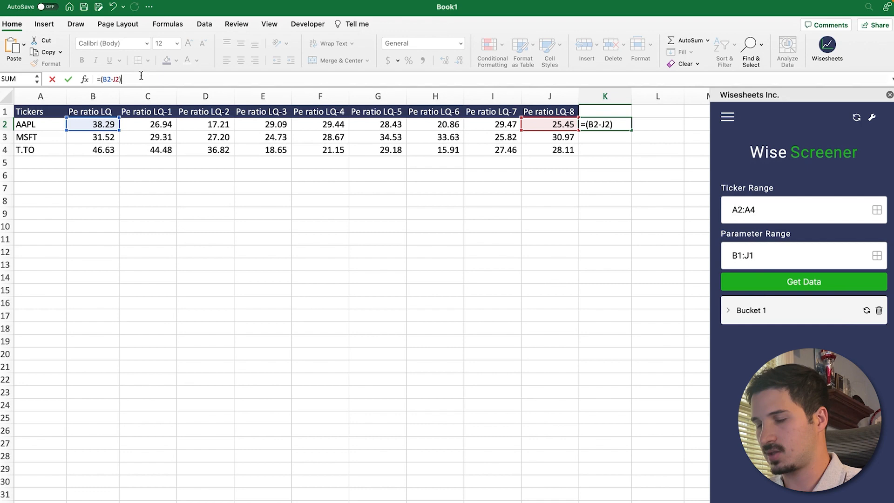
pyautogui.write('/J2')
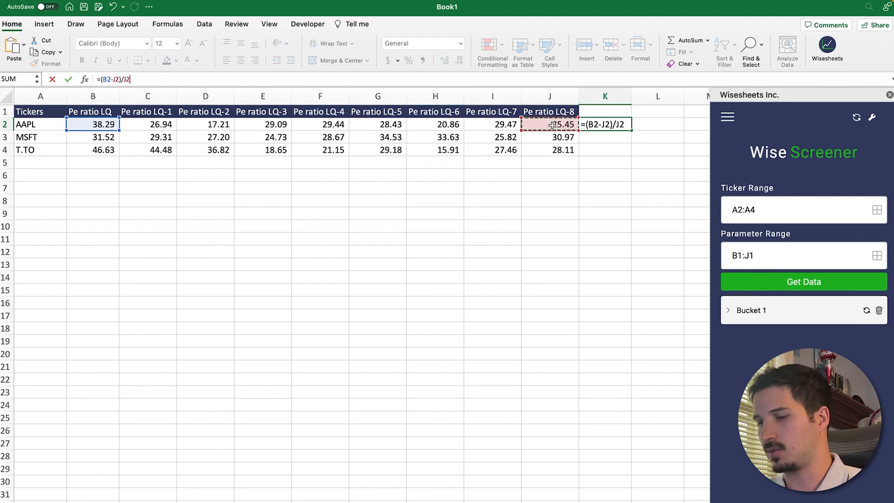
pyautogui.press('Enter')
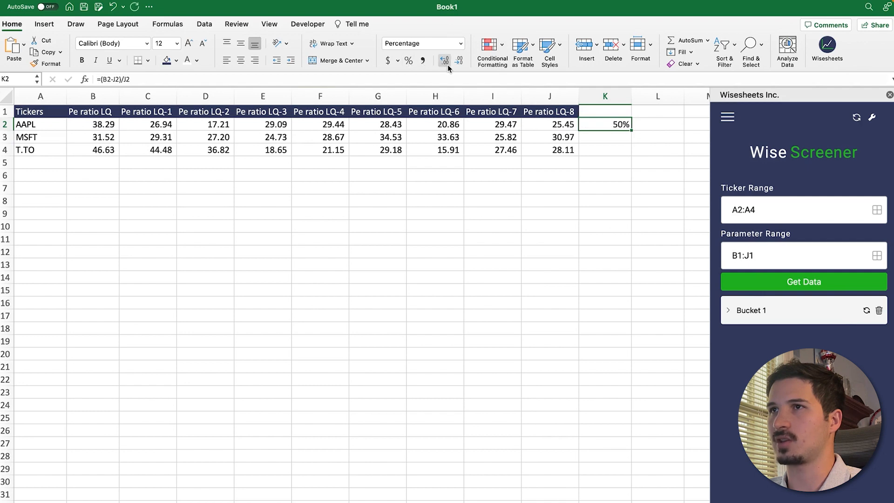
# Show two decimals and fill the formula down to K4, giving 50.45%, 1.75% and 65.88%.
pyautogui.click(445, 59)
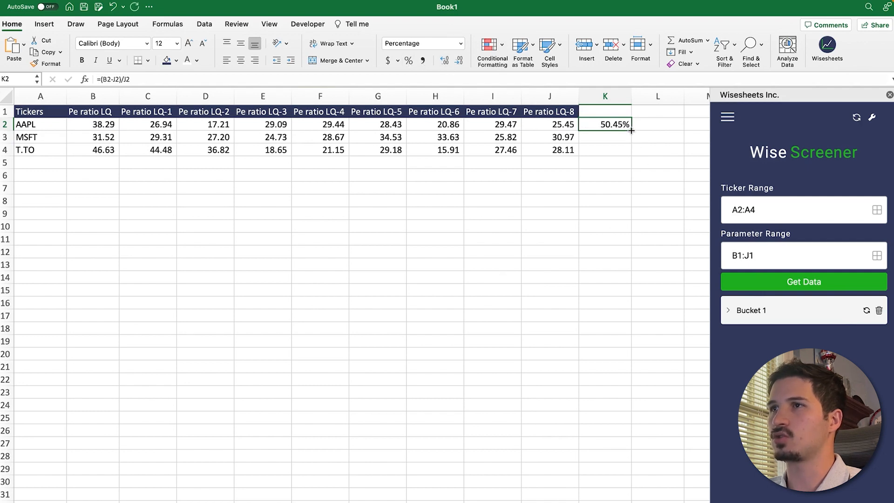
pyautogui.moveTo(631, 128); pyautogui.dragTo(630, 150)
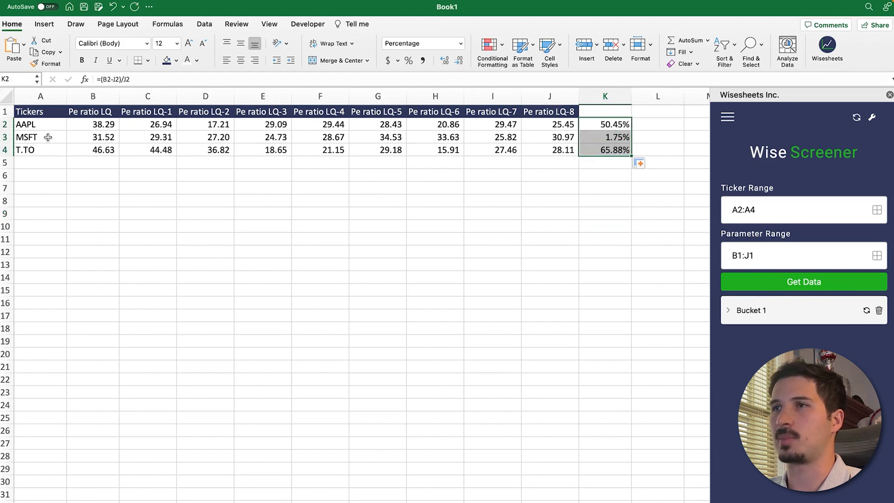
pyautogui.click(549, 112)
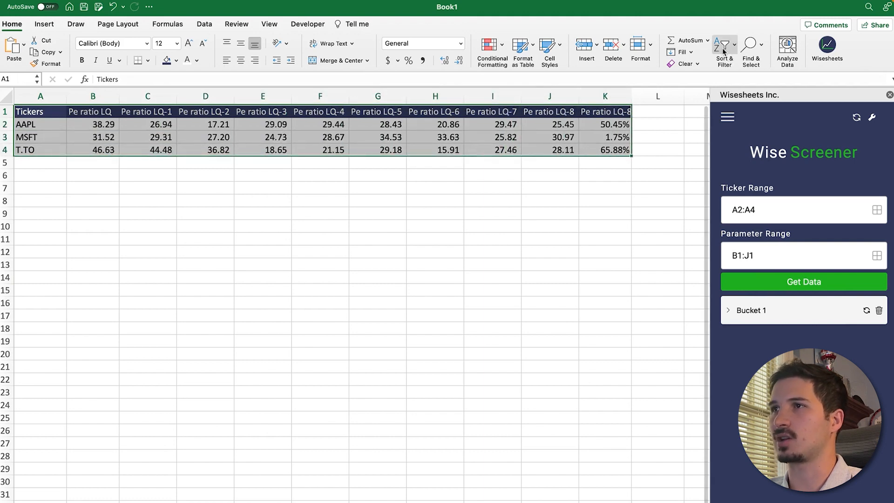
# Add header filters and sort rows by Pe ratio LQ descending, putting T.TO first.
pyautogui.click(721, 44)
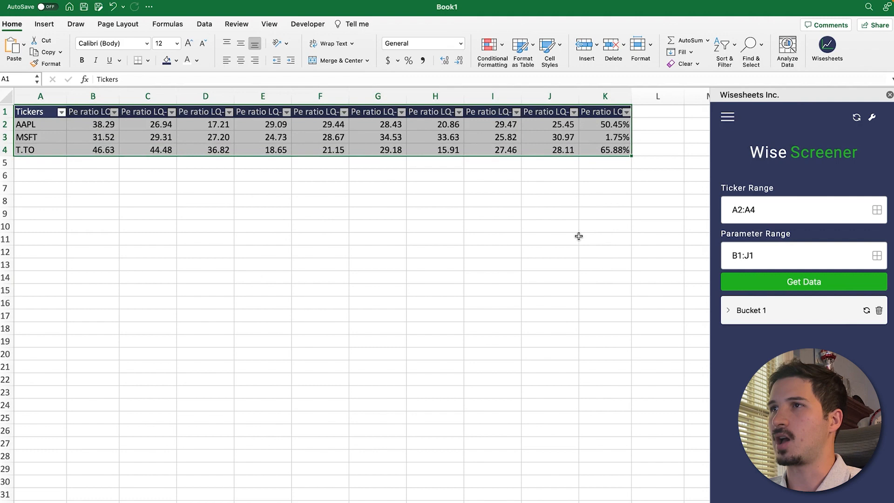
pyautogui.click(549, 238)
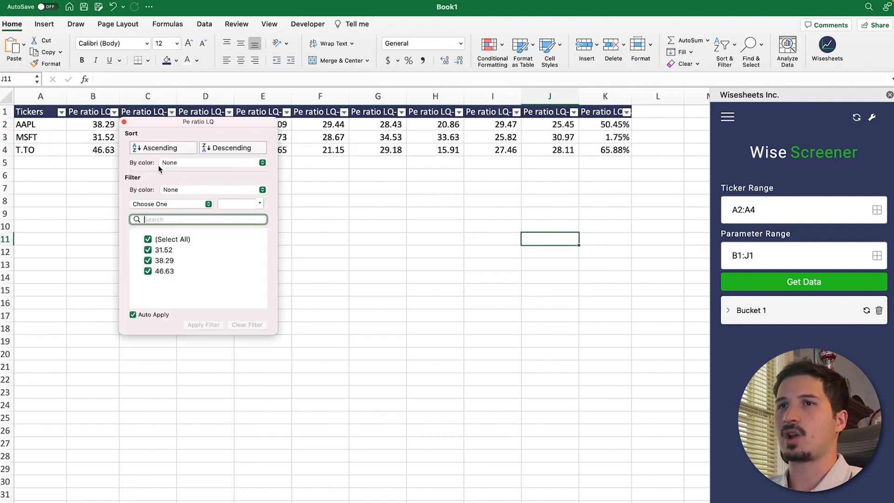
pyautogui.click(162, 147)
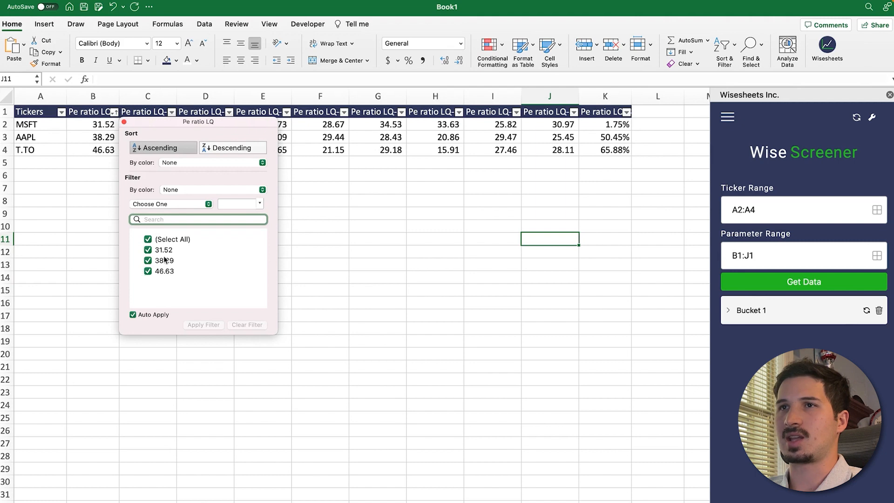
pyautogui.click(232, 147)
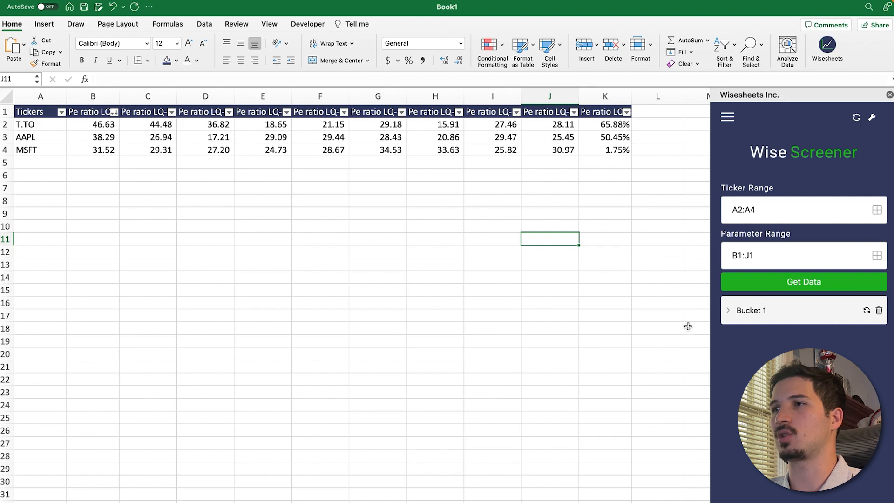
pyautogui.moveTo(865, 311)
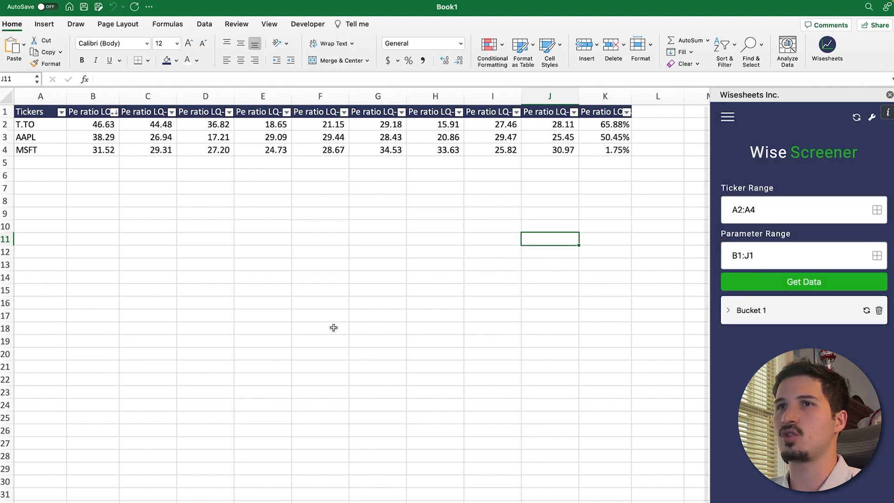
pyautogui.click(320, 316)
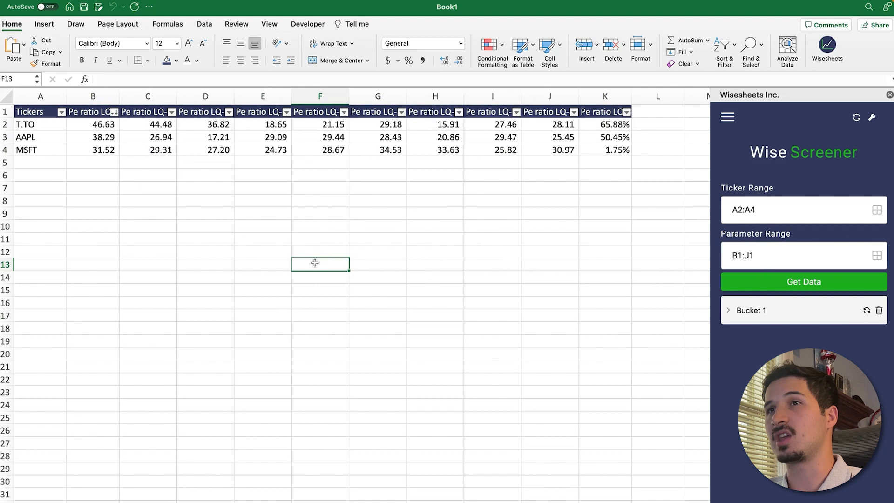
pyautogui.moveTo(314, 261)
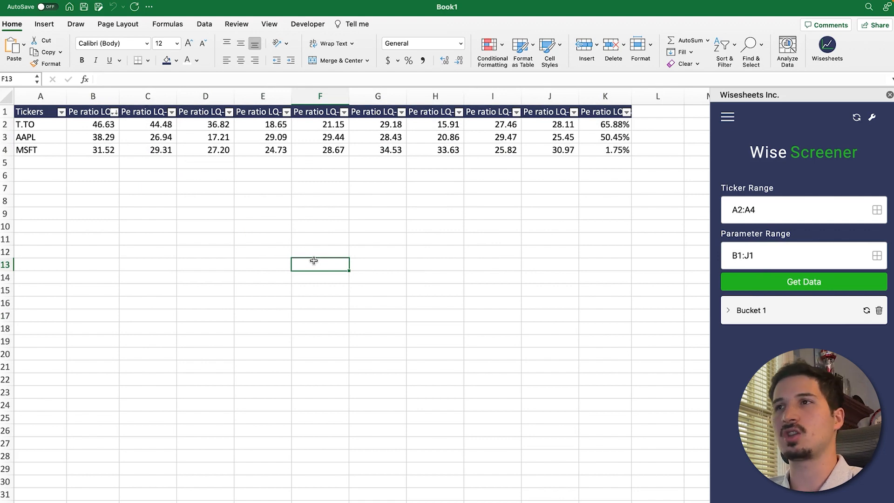